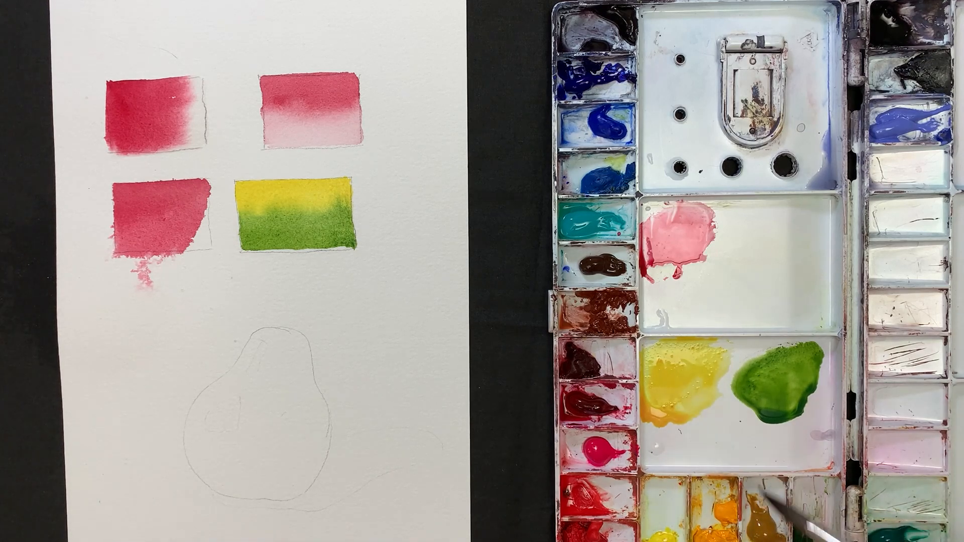
pyautogui.moveTo(689, 394)
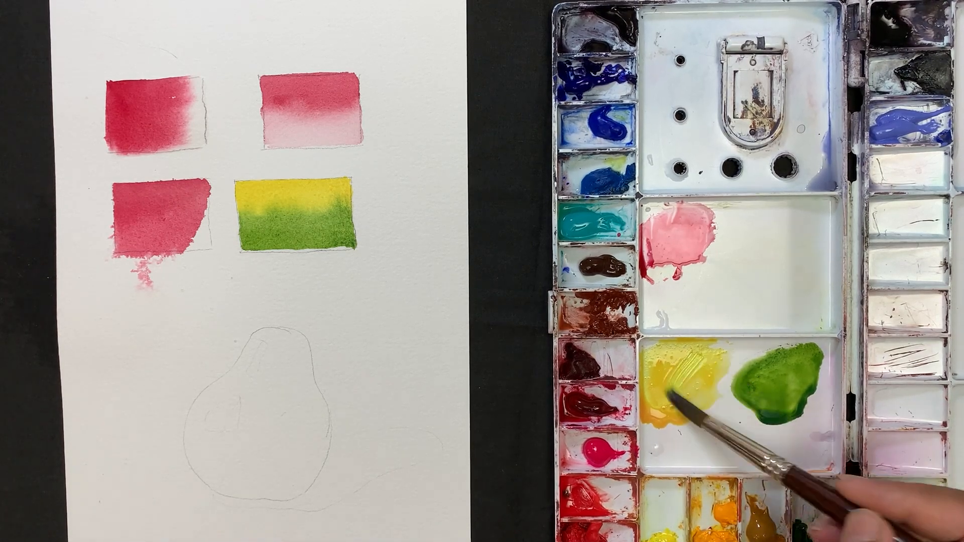